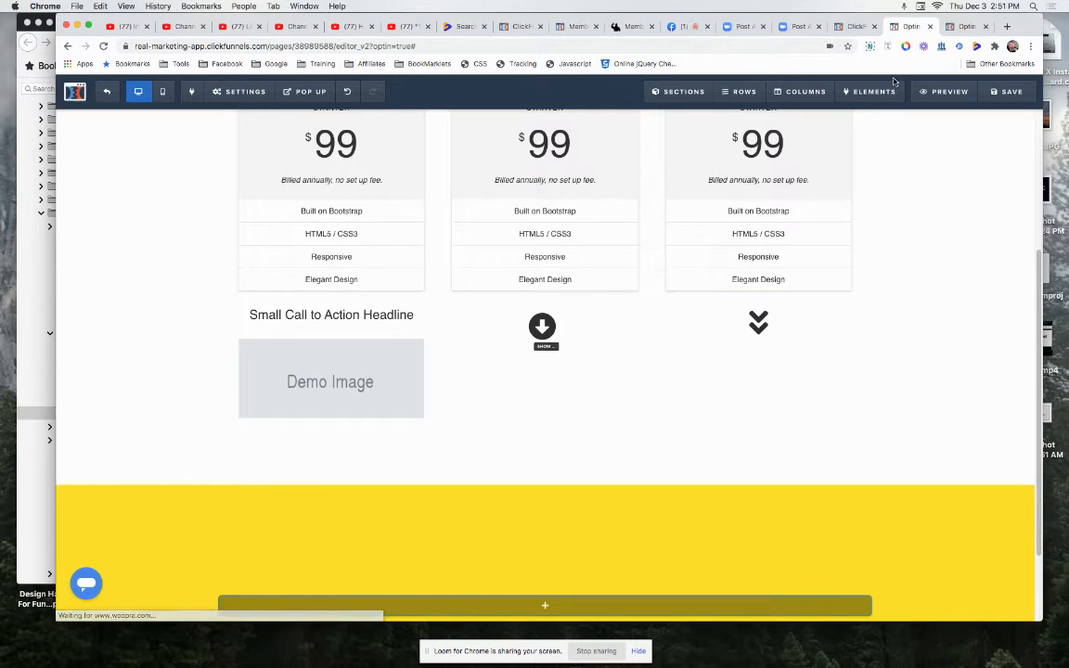
# Select the down-arrow button under the middle pricing column to bring up its Button settings
pyautogui.click(542, 327)
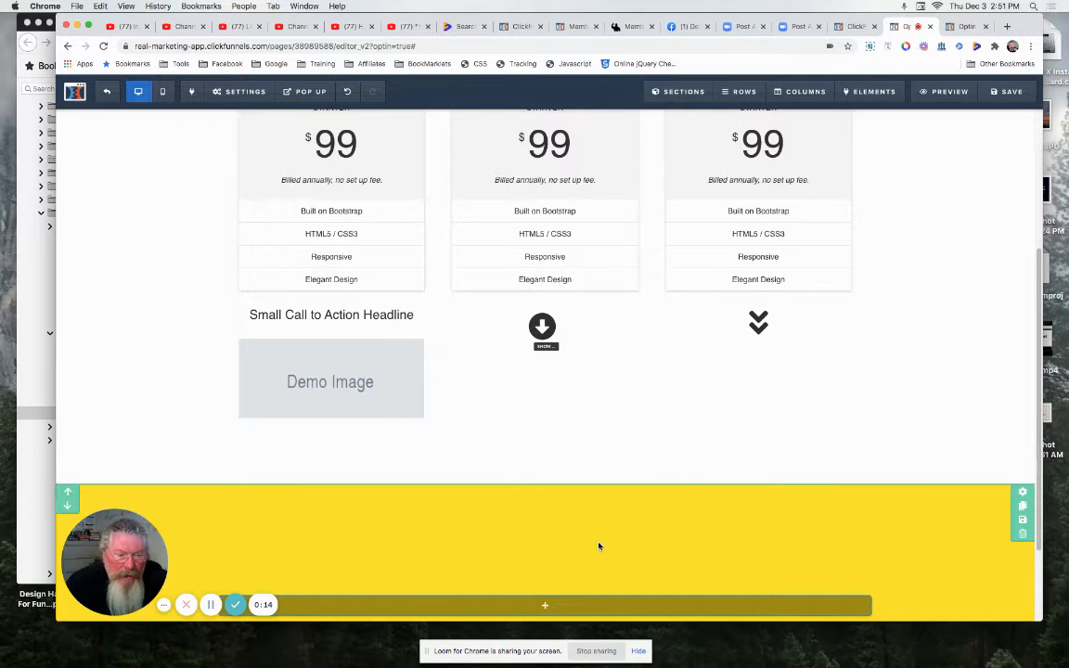
pyautogui.click(542, 327)
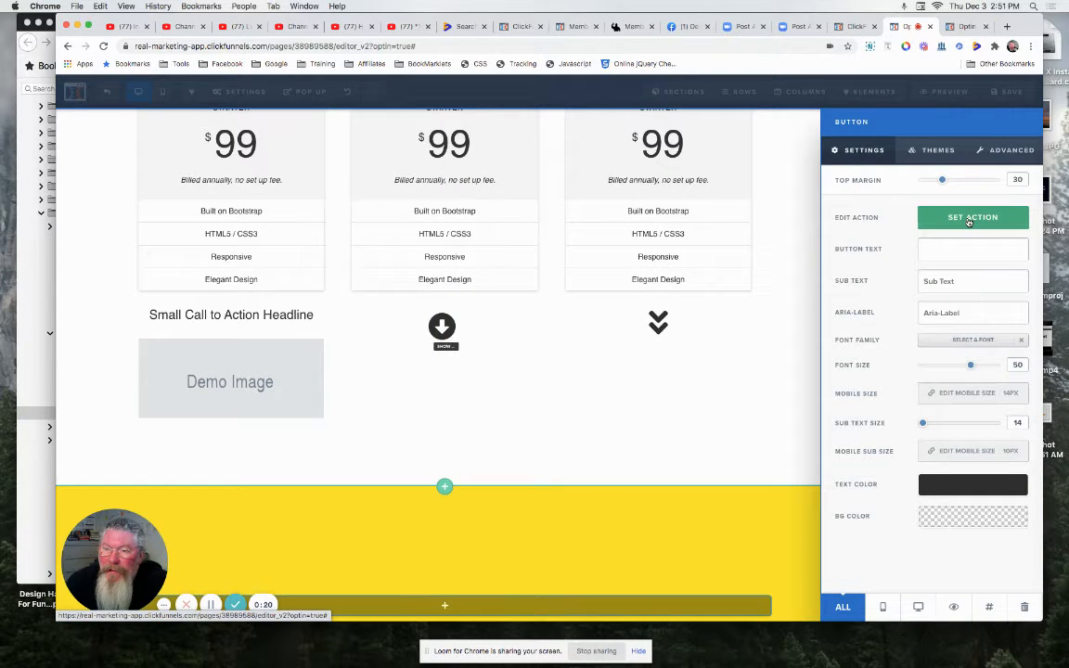
# Set the button's action to Show/Hide with the hidden section ticked under Show These
pyautogui.click(972, 217)
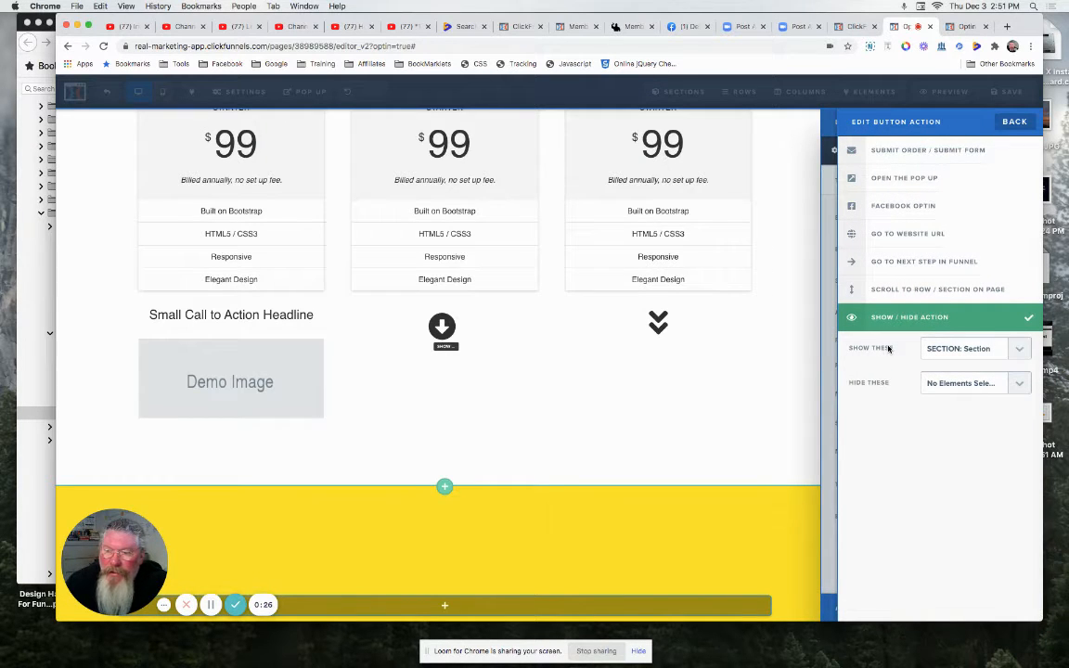
pyautogui.click(975, 349)
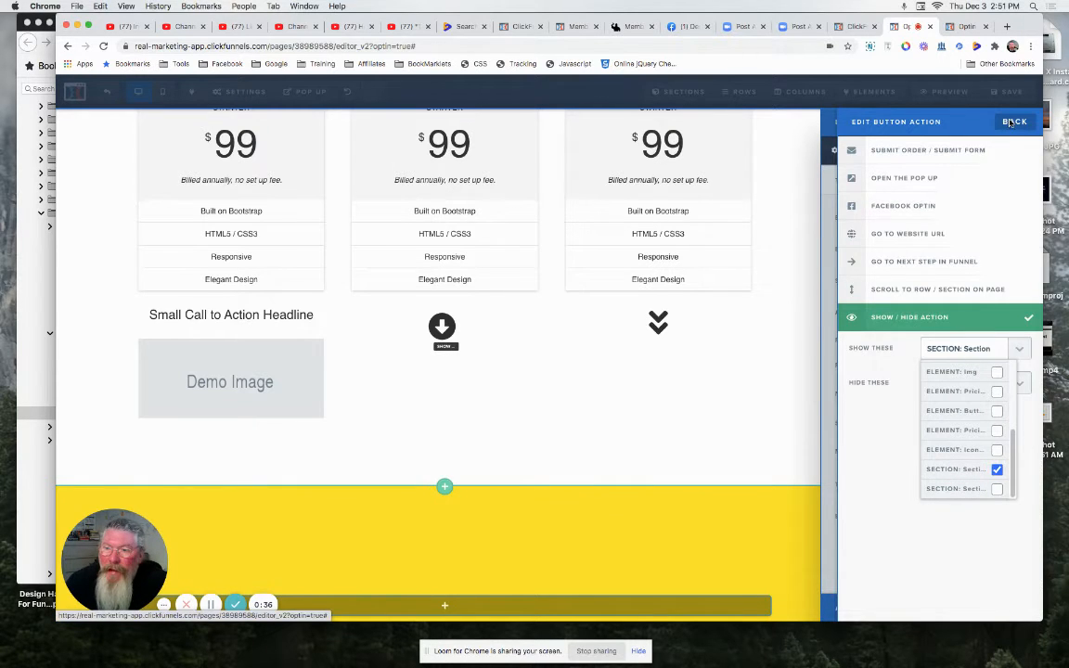
pyautogui.click(1014, 122)
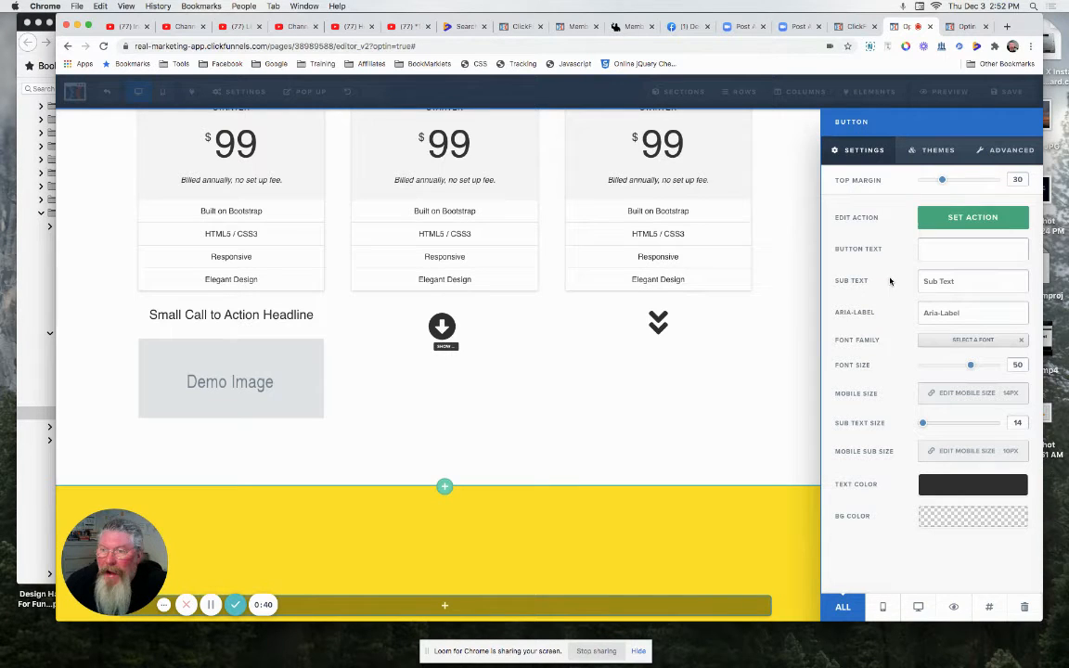
# Apply the Flat Button theme to the arrow button
pyautogui.click(940, 148)
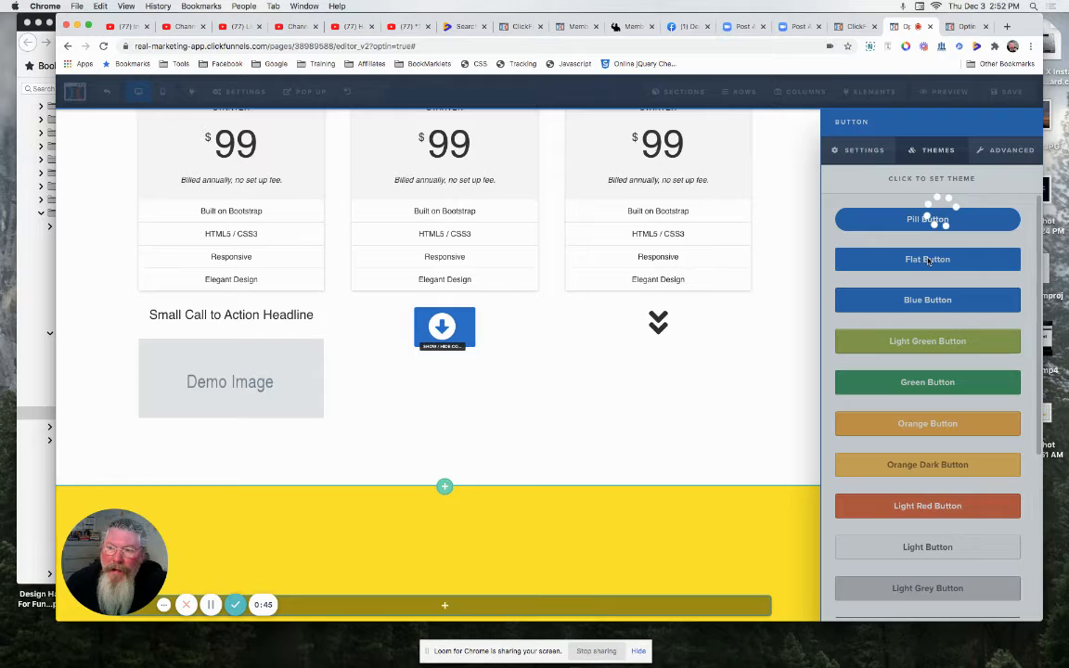
pyautogui.click(1010, 149)
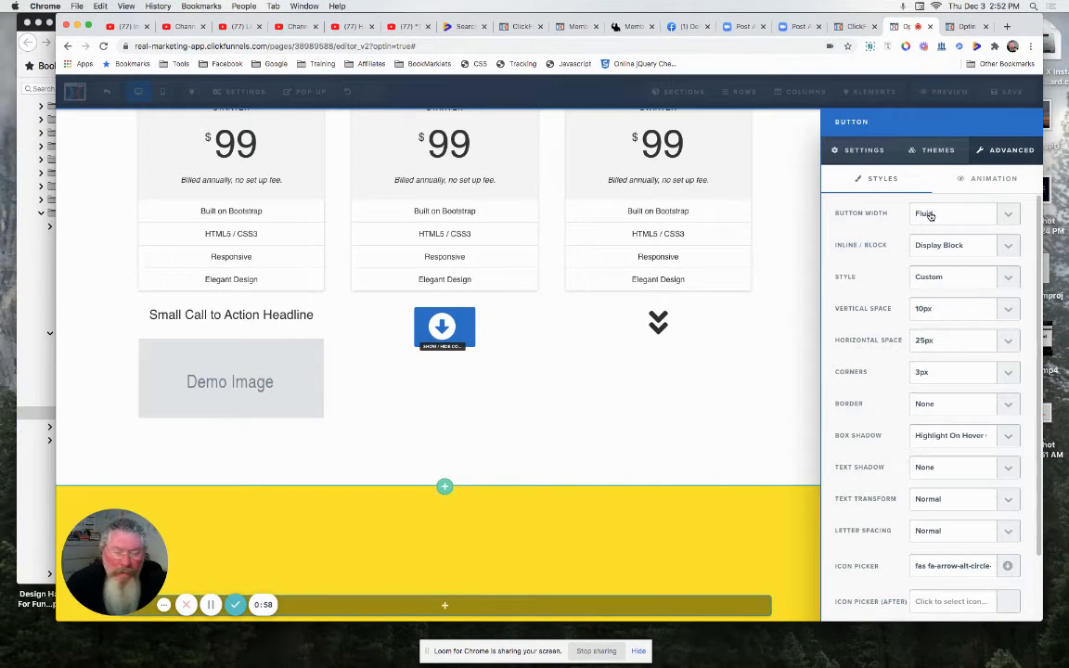
# Keep fluid width, set Vertical and Horizontal Space to 0px and Box Shadow to None
pyautogui.click(965, 214)
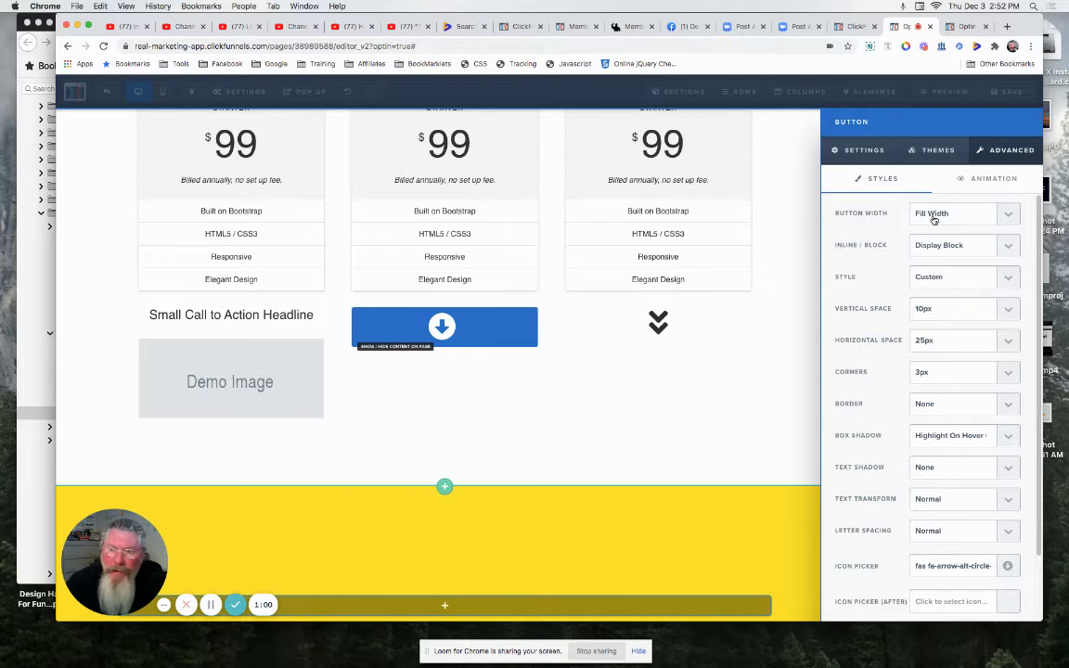
pyautogui.click(966, 213)
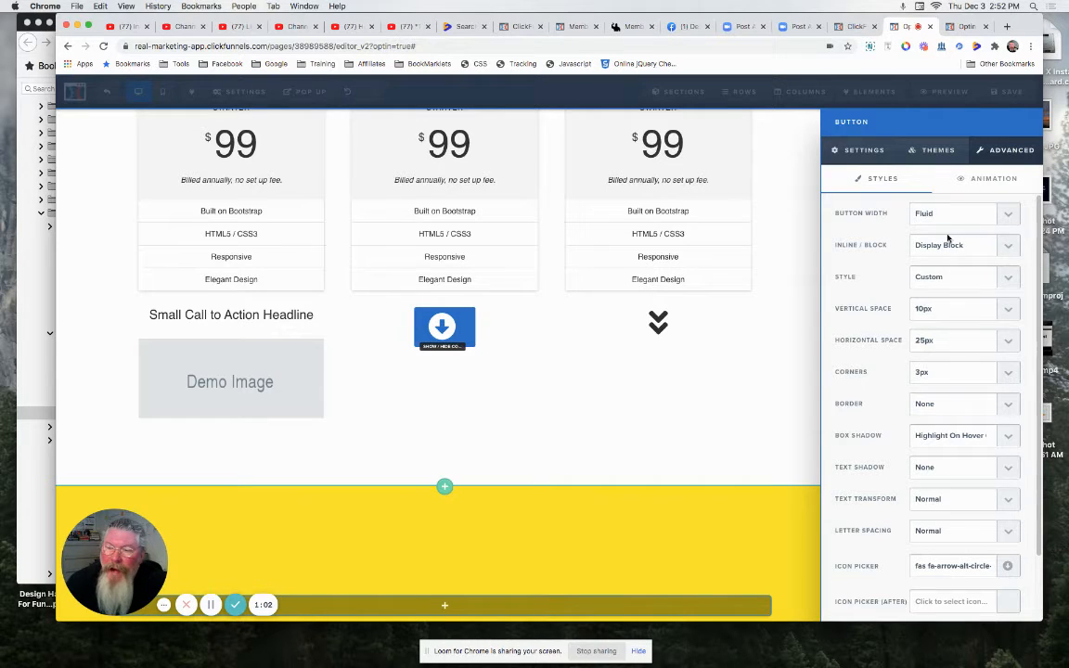
pyautogui.click(961, 277)
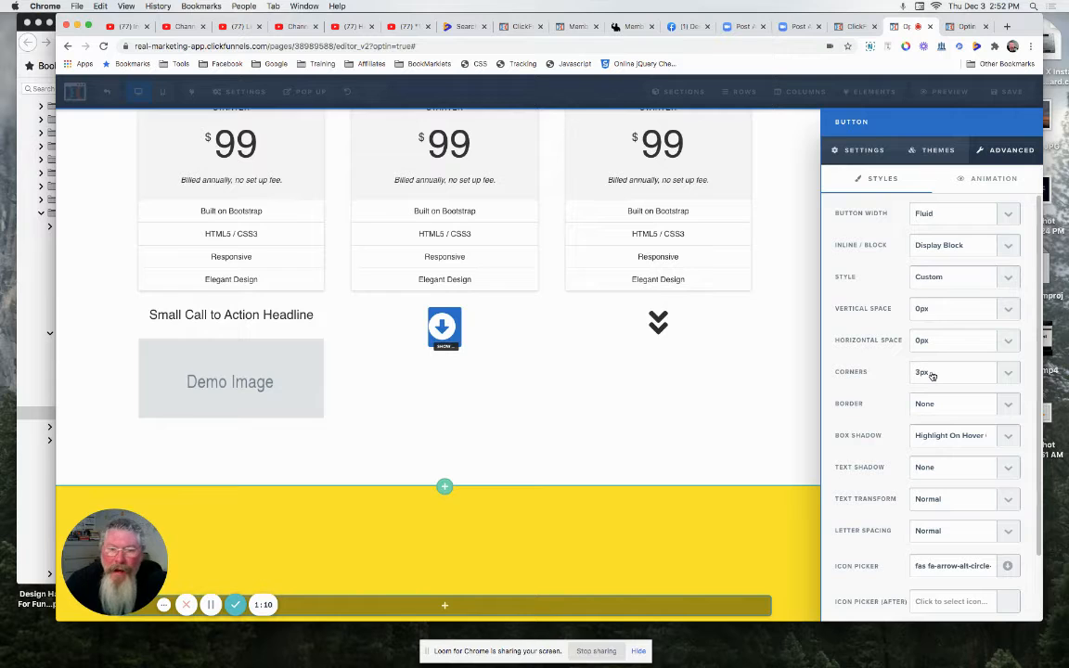
pyautogui.scroll(-3)
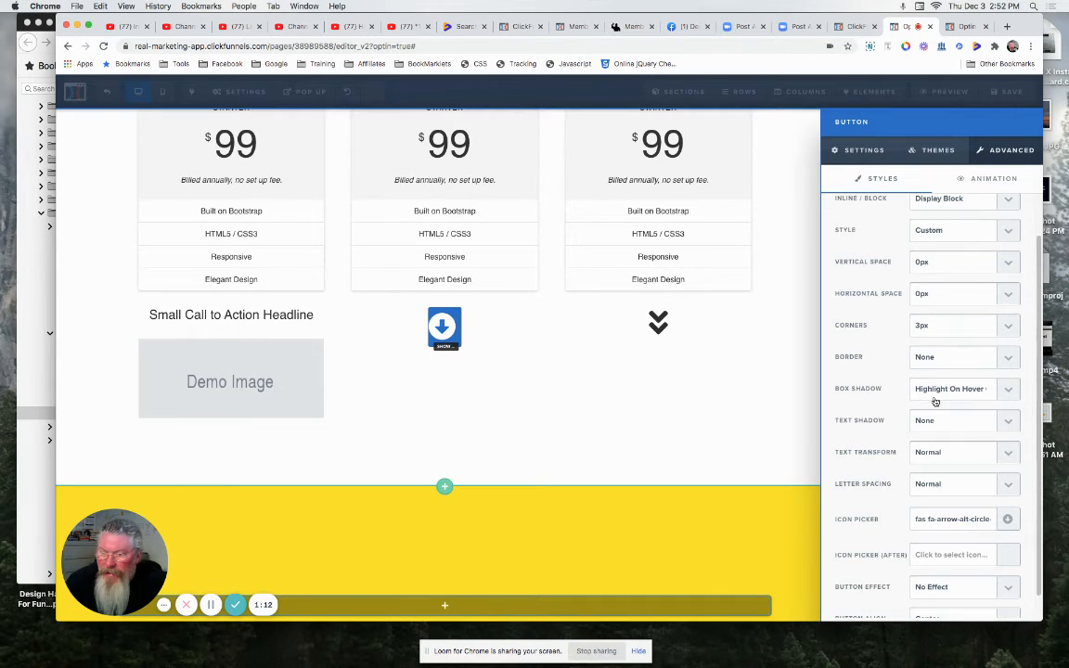
pyautogui.click(965, 388)
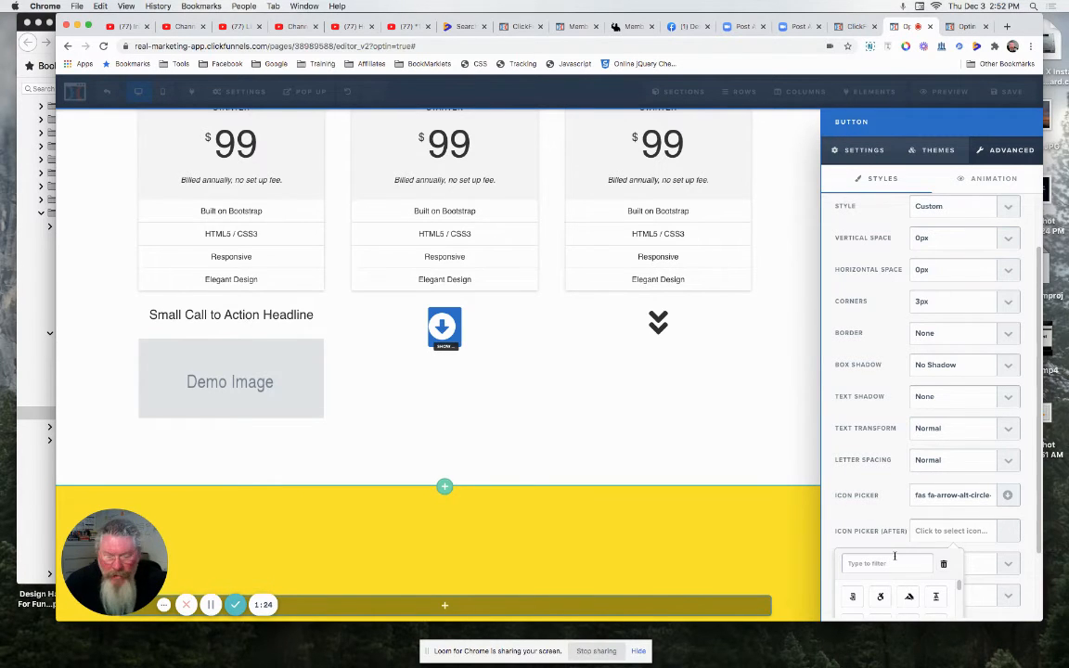
# Filter the after-icon picker with 'arr' and choose the double angle-down icon
pyautogui.write('arr')
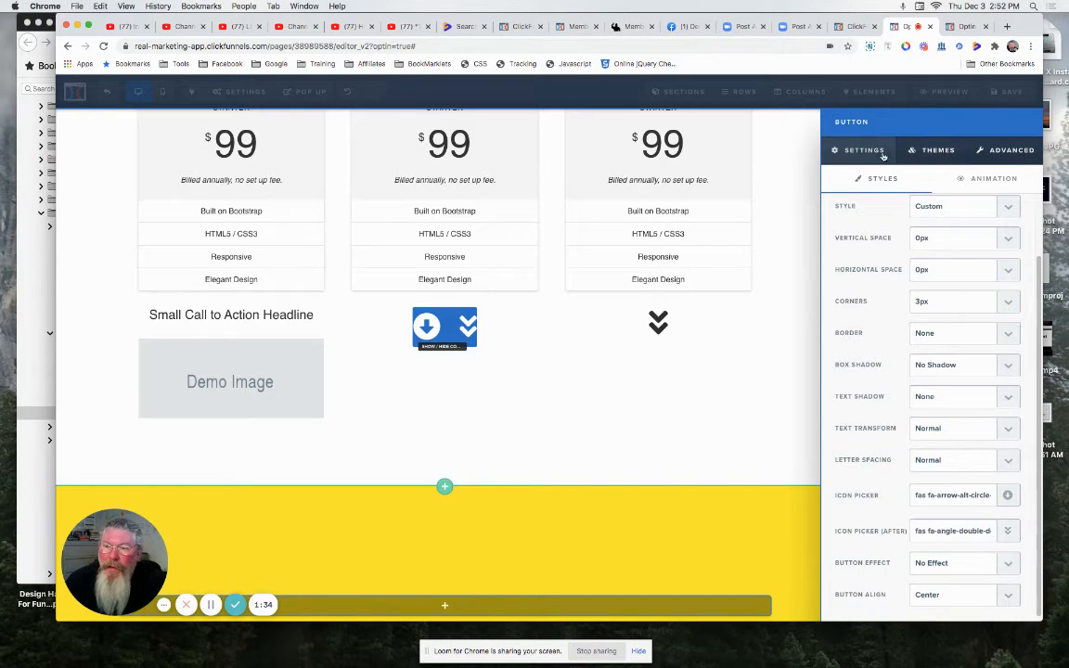
pyautogui.click(864, 148)
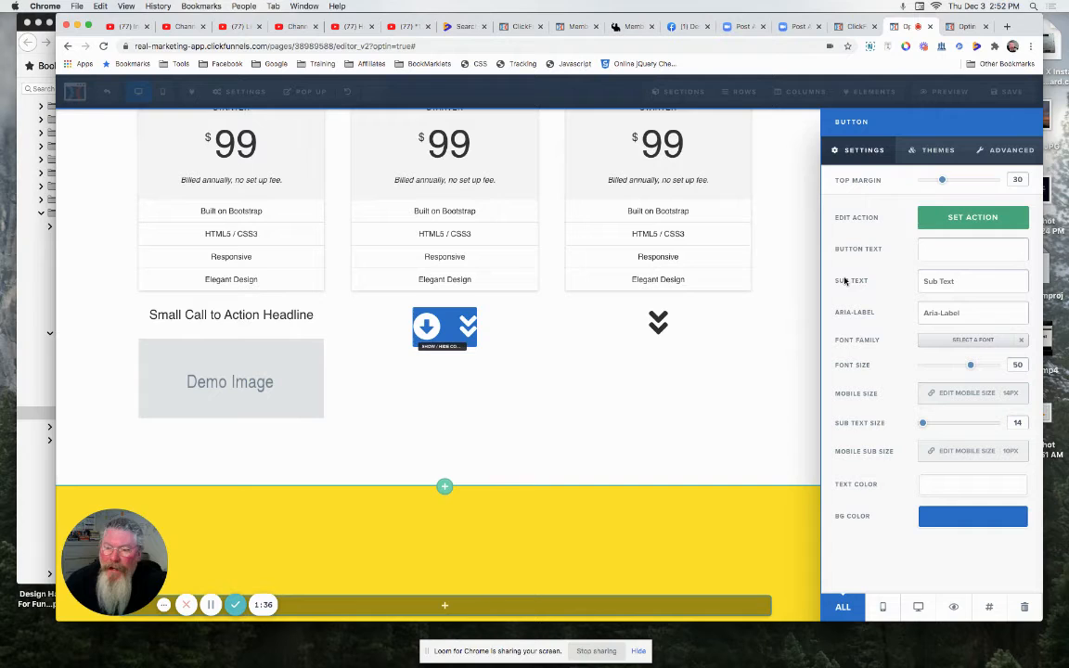
# Set Text Color to black and BG Color to transparent, then close the Button panel
pyautogui.click(973, 485)
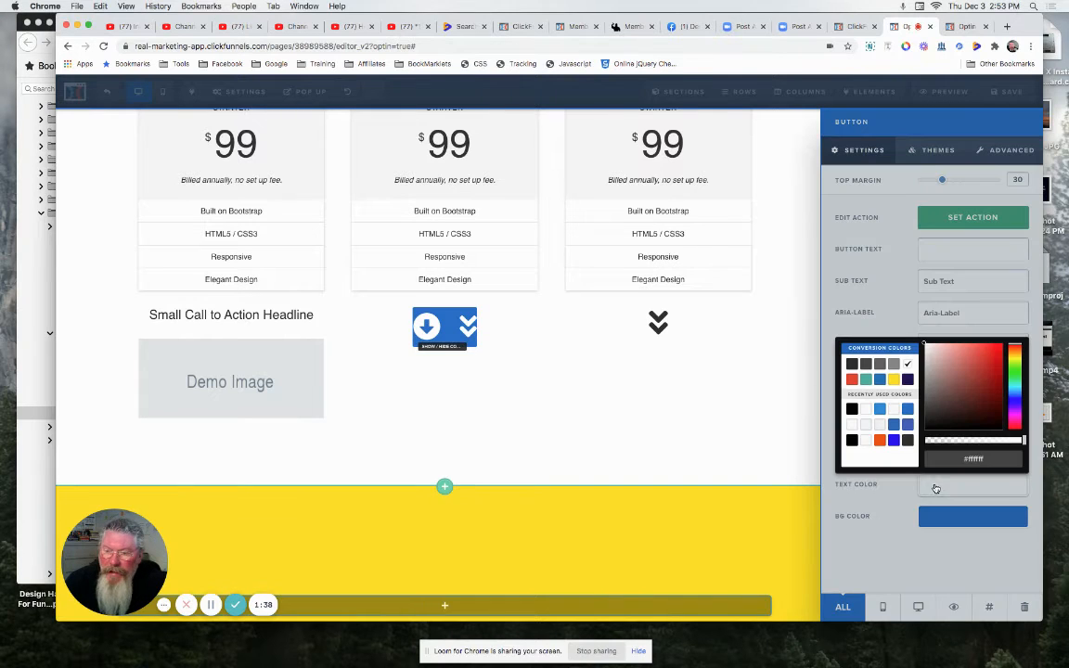
pyautogui.click(850, 440)
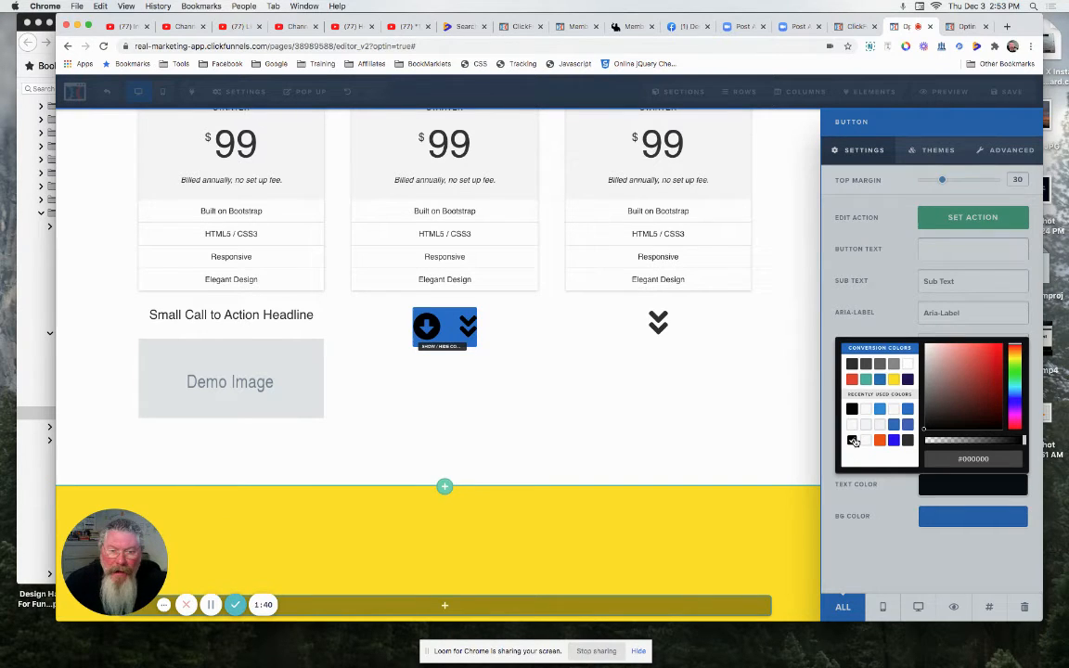
pyautogui.click(852, 441)
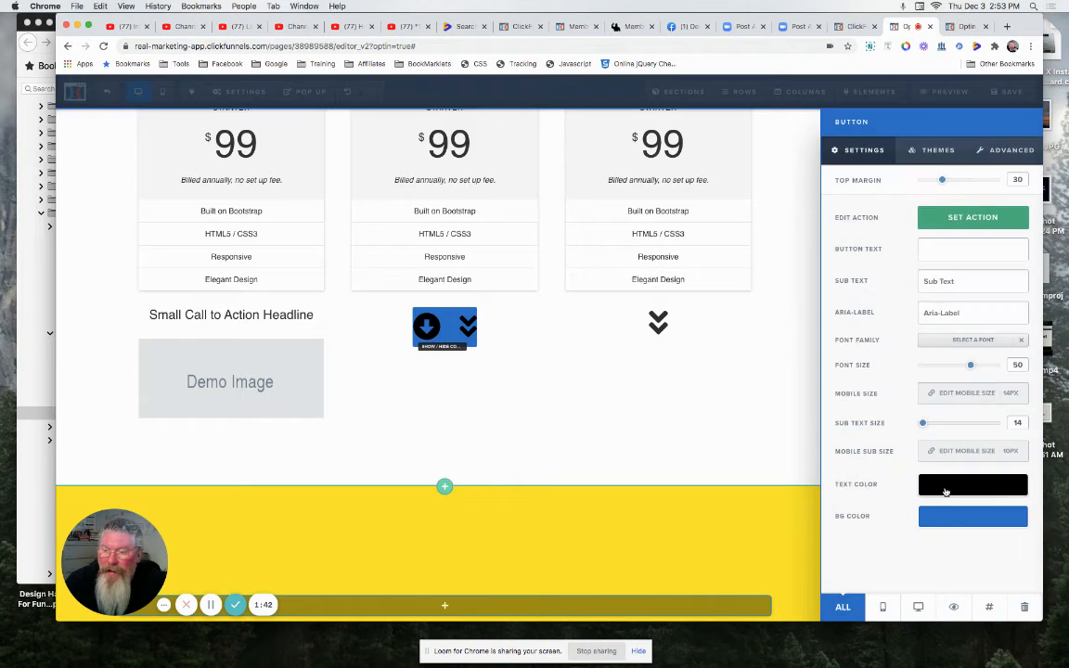
pyautogui.click(973, 484)
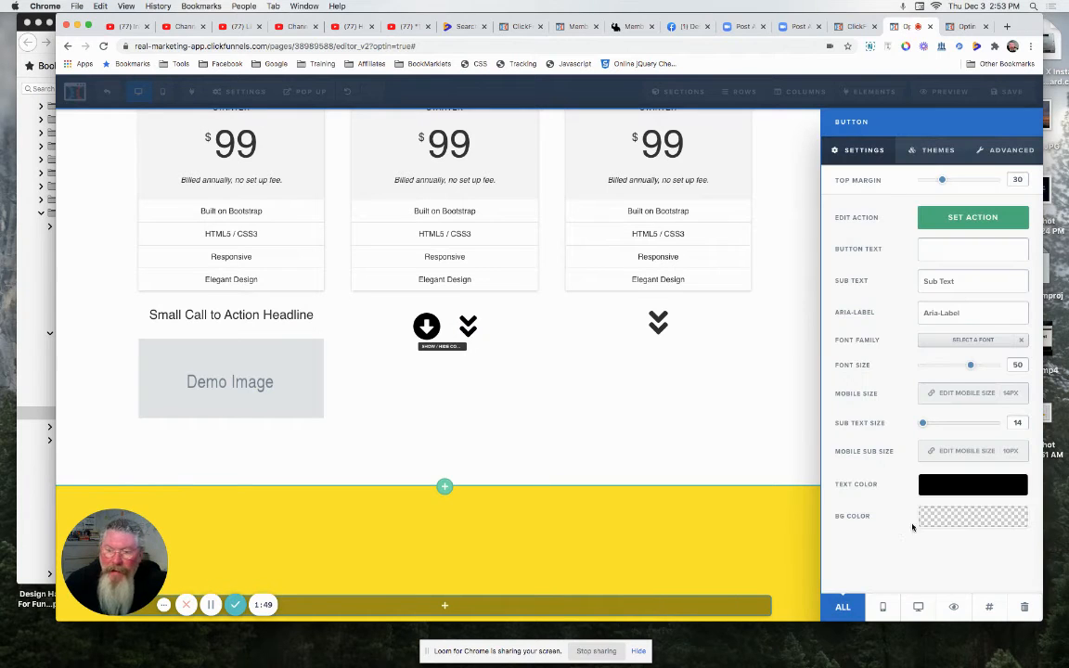
pyautogui.click(973, 516)
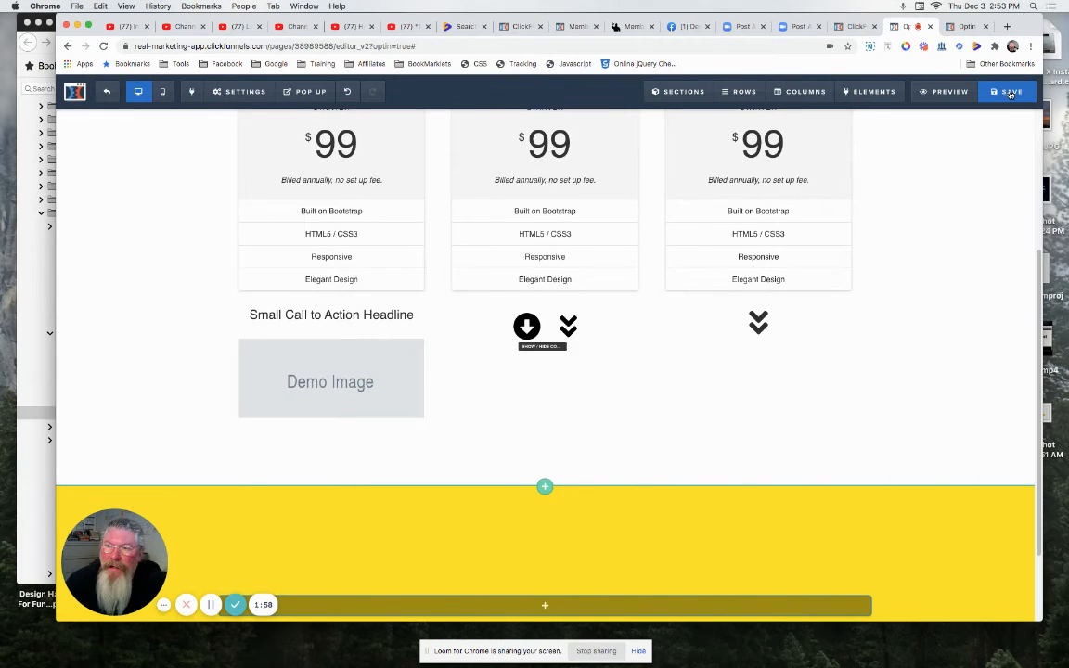
# Save the page from the top toolbar and launch its preview
pyautogui.click(1006, 91)
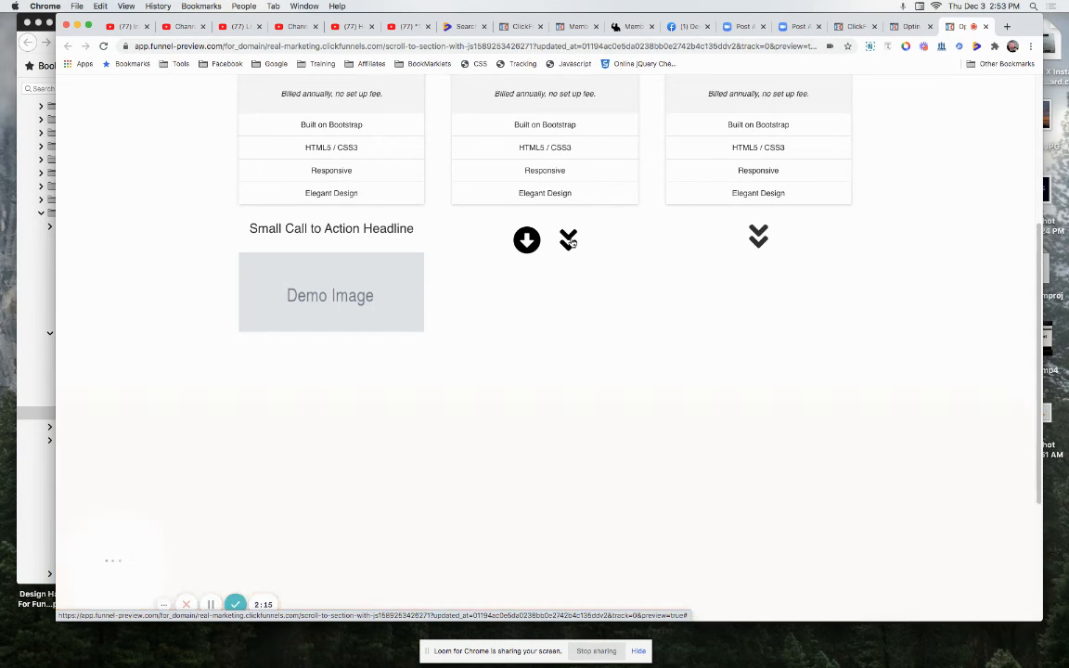
# Click the double-arrow button in the preview so the hidden red section appears
pyautogui.scroll(3)
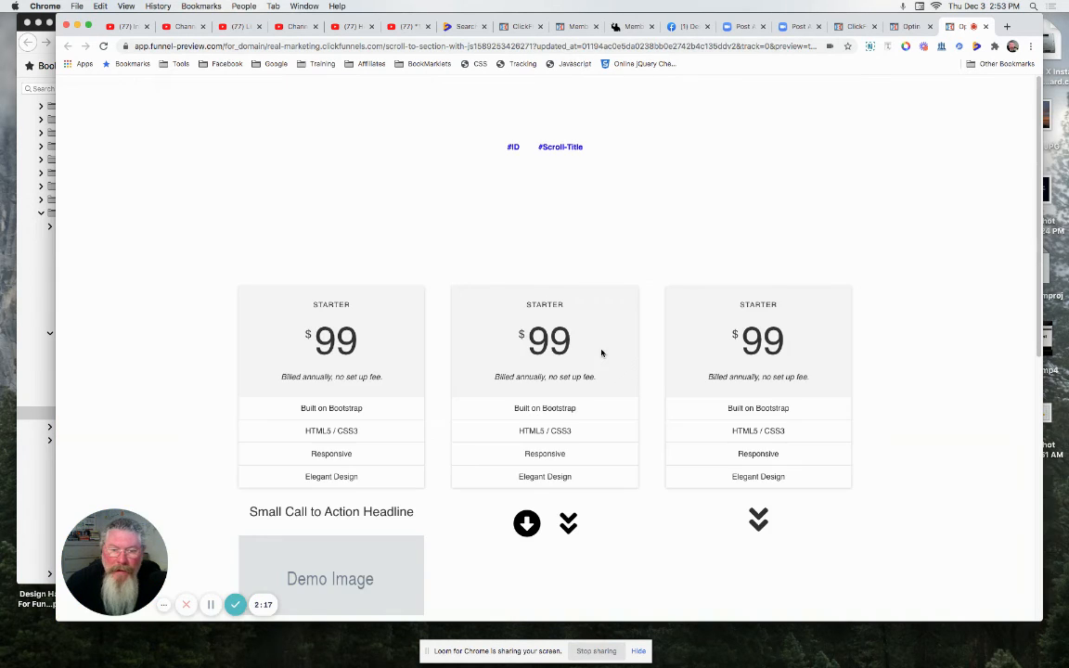
pyautogui.scroll(-3)
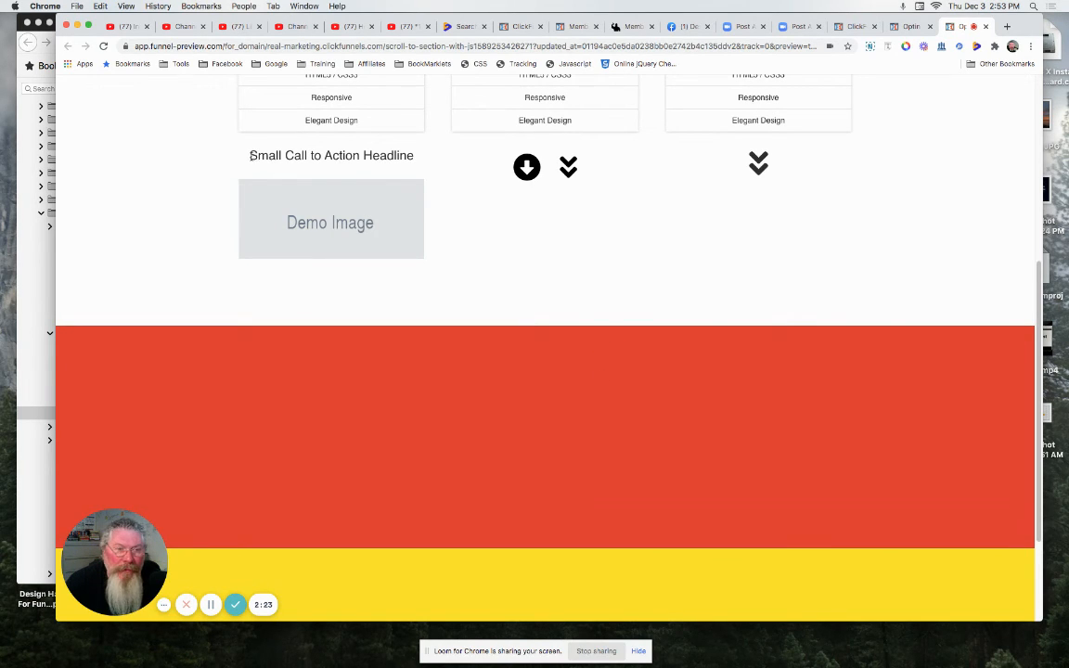
pyautogui.doubleClick(331, 156)
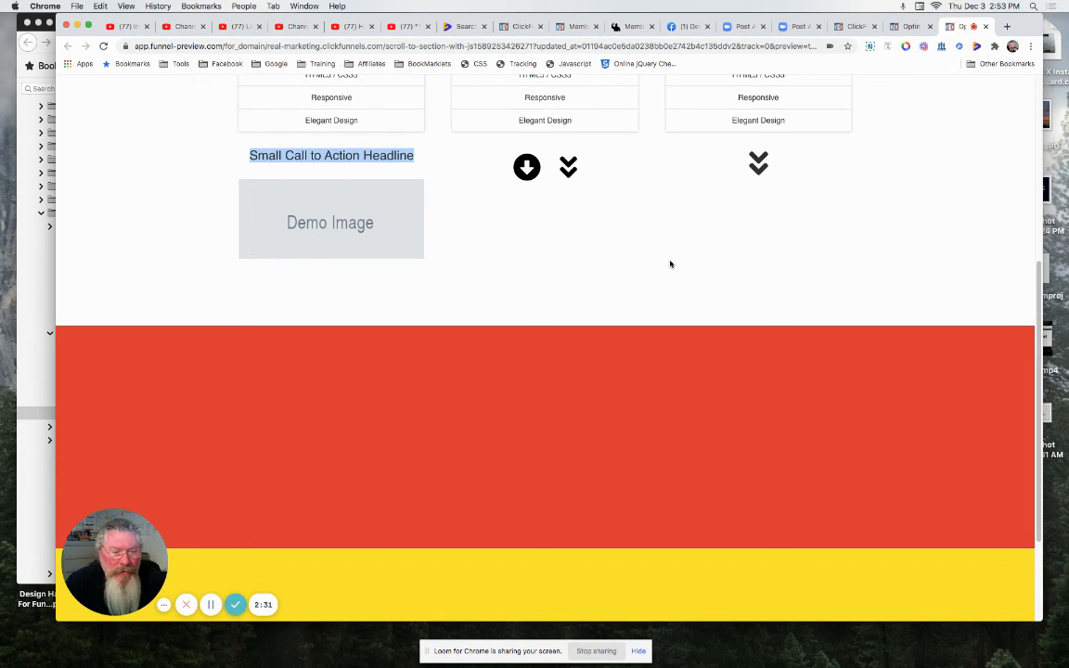
pyautogui.moveTo(591, 156)
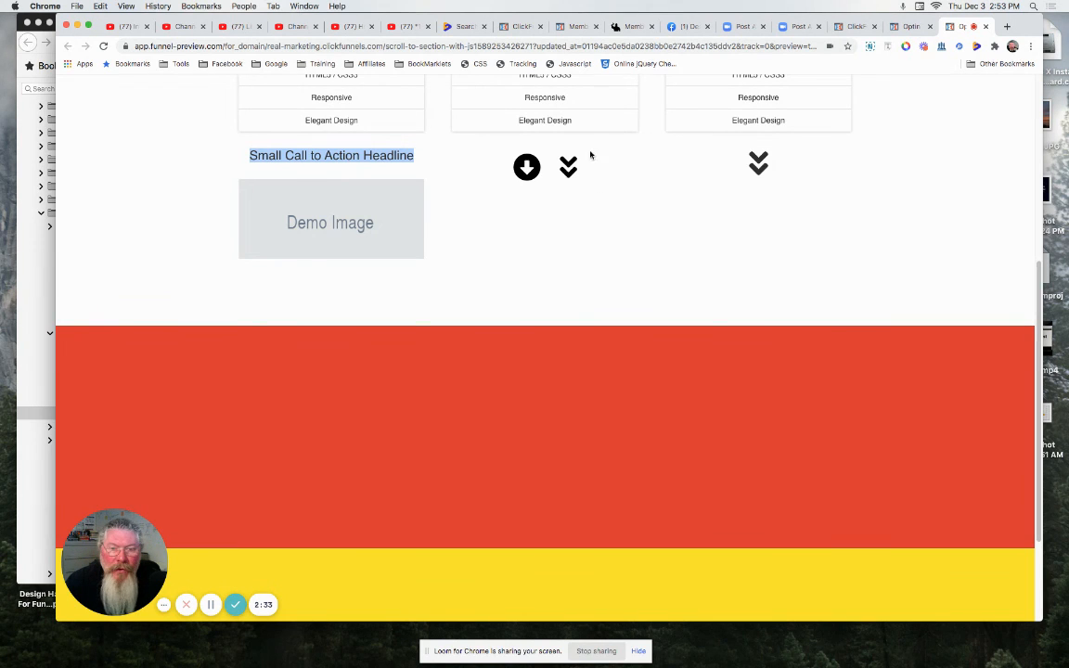